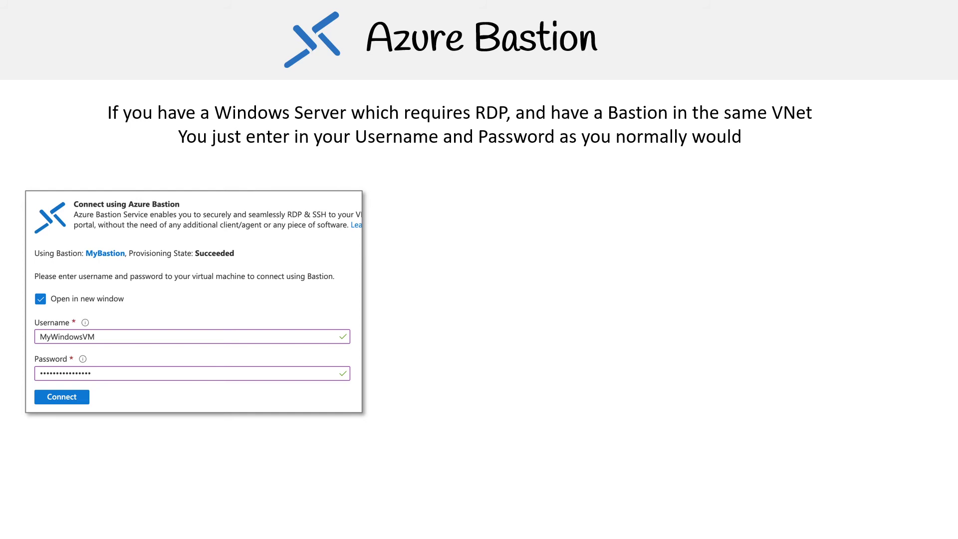
# - Advance the slide animation to show the MyWindowsVM welcome screen beside the Bastion form
pyautogui.click(61, 396)
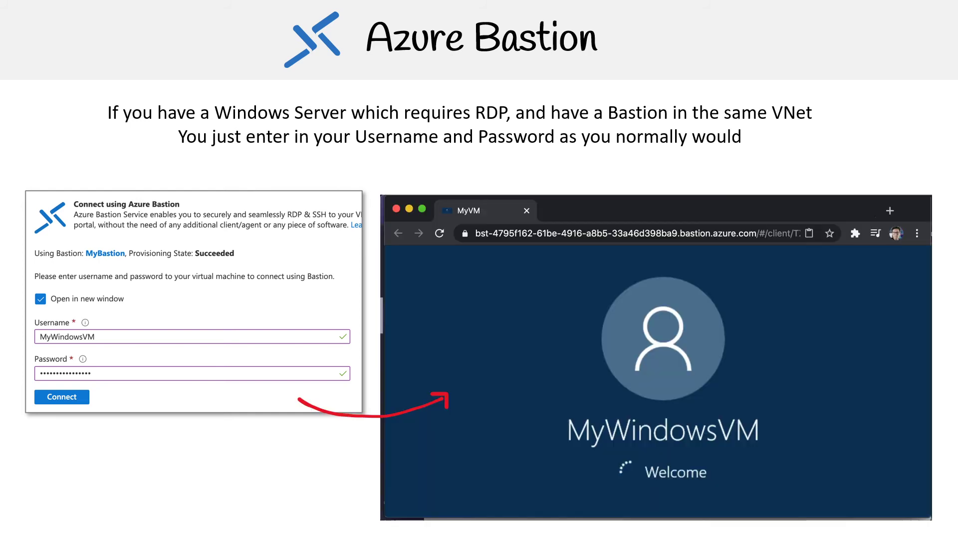